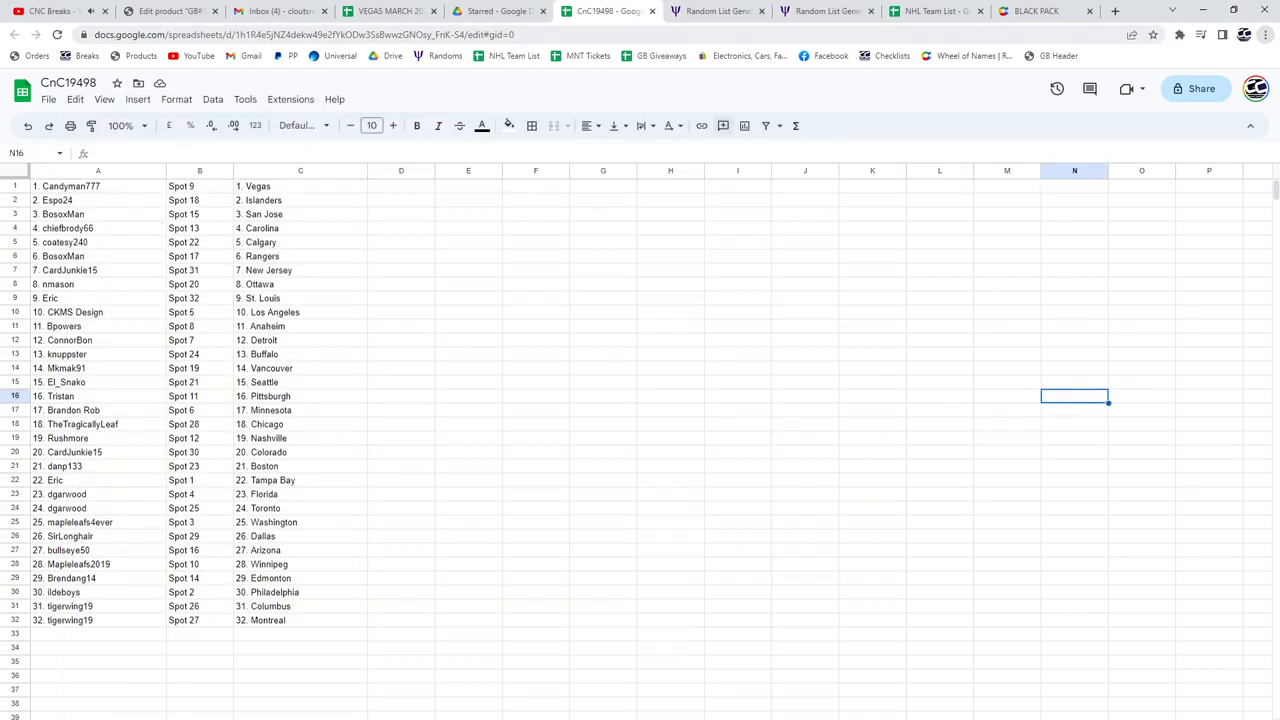
Bring up the Random List Generator results with the shuffled 32-name spot list.
{"action": "left_click", "coordinate": [940, 494]}
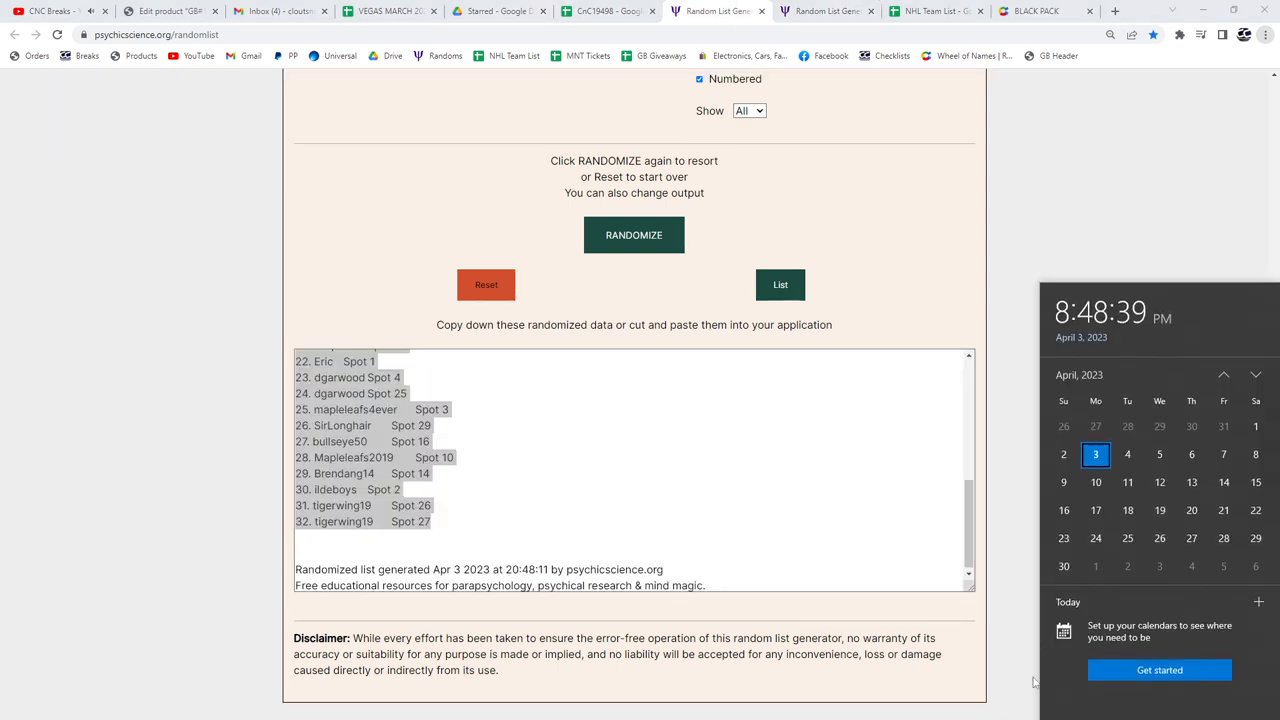
Move across the browser tabs, past the YouTube stream, to the BLACK PACK wheel.
{"action": "left_click", "coordinate": [604, 12]}
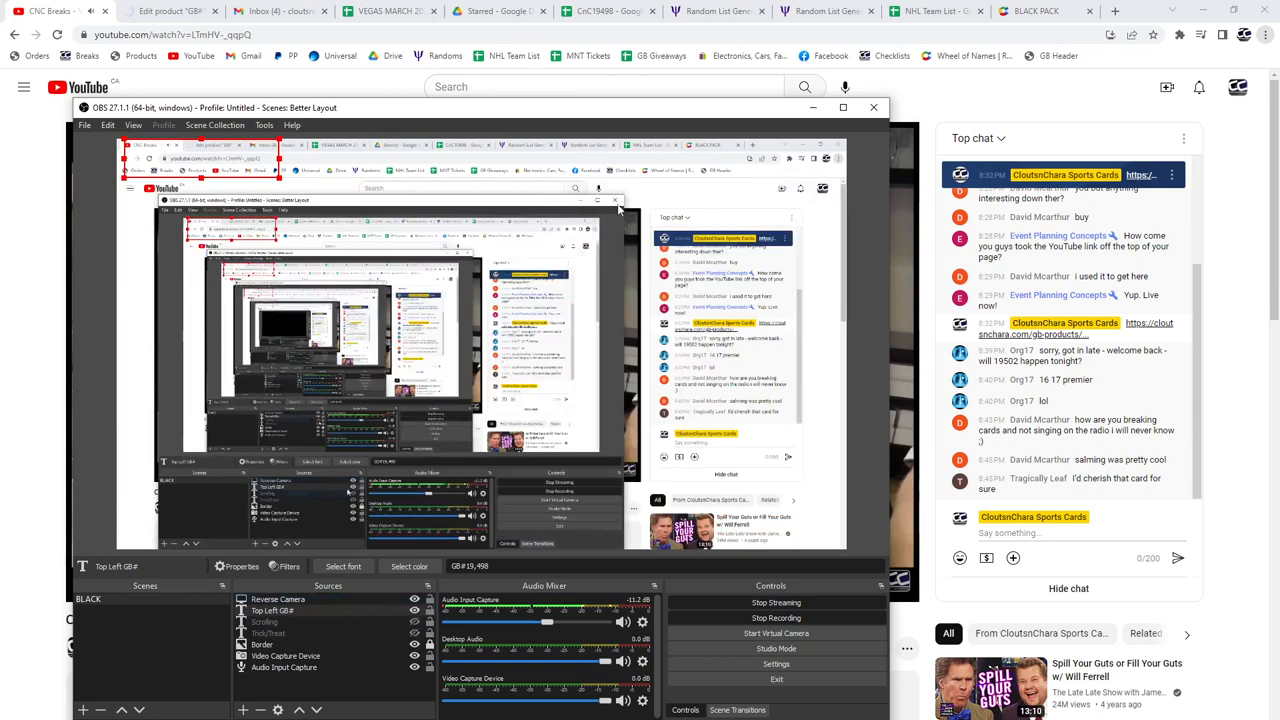
{"action": "left_click", "coordinate": [1040, 12]}
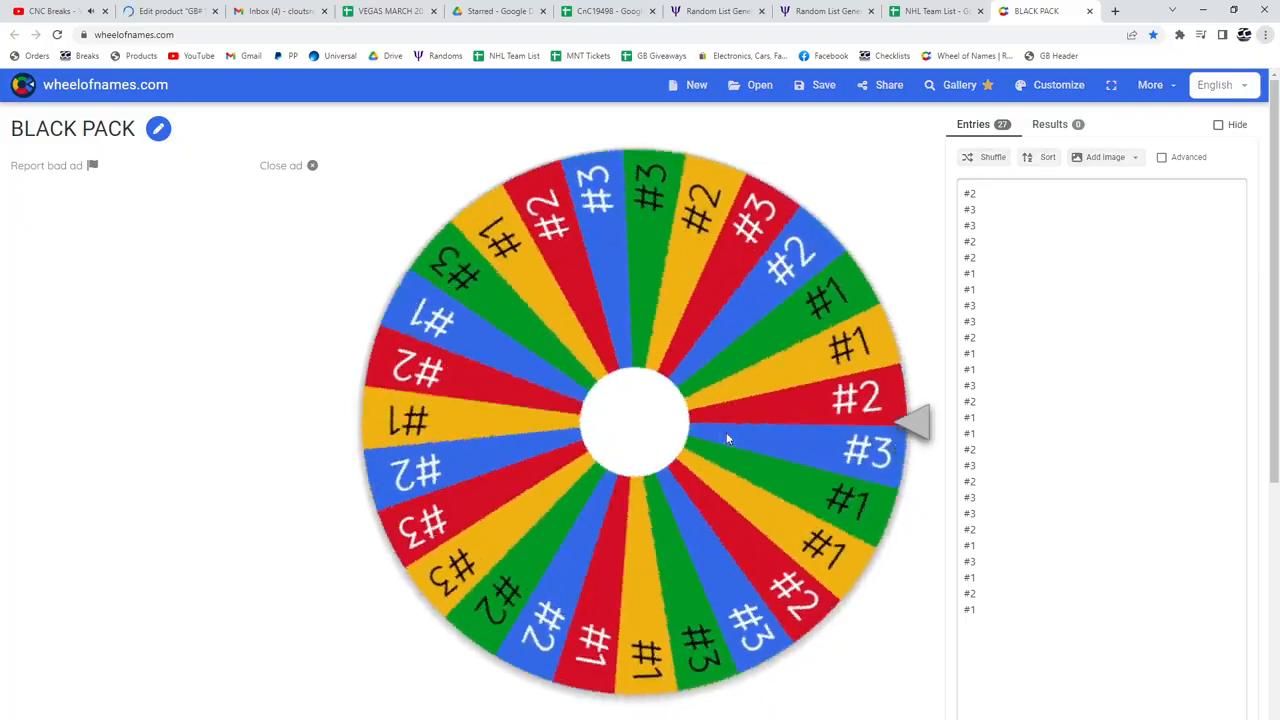
Spin the BLACK PACK wheel of #1–#3 entries until the winner dialog announces #2.
{"action": "left_click", "coordinate": [636, 420]}
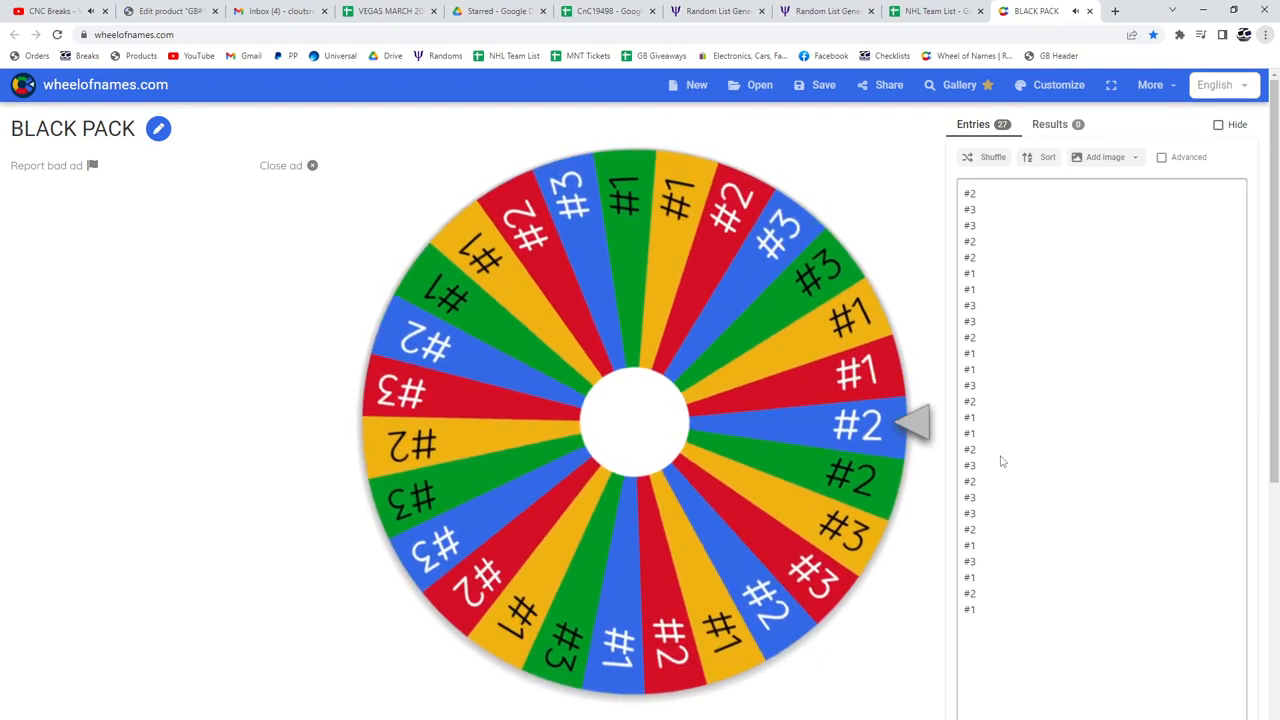
{"action": "left_click", "coordinate": [636, 420]}
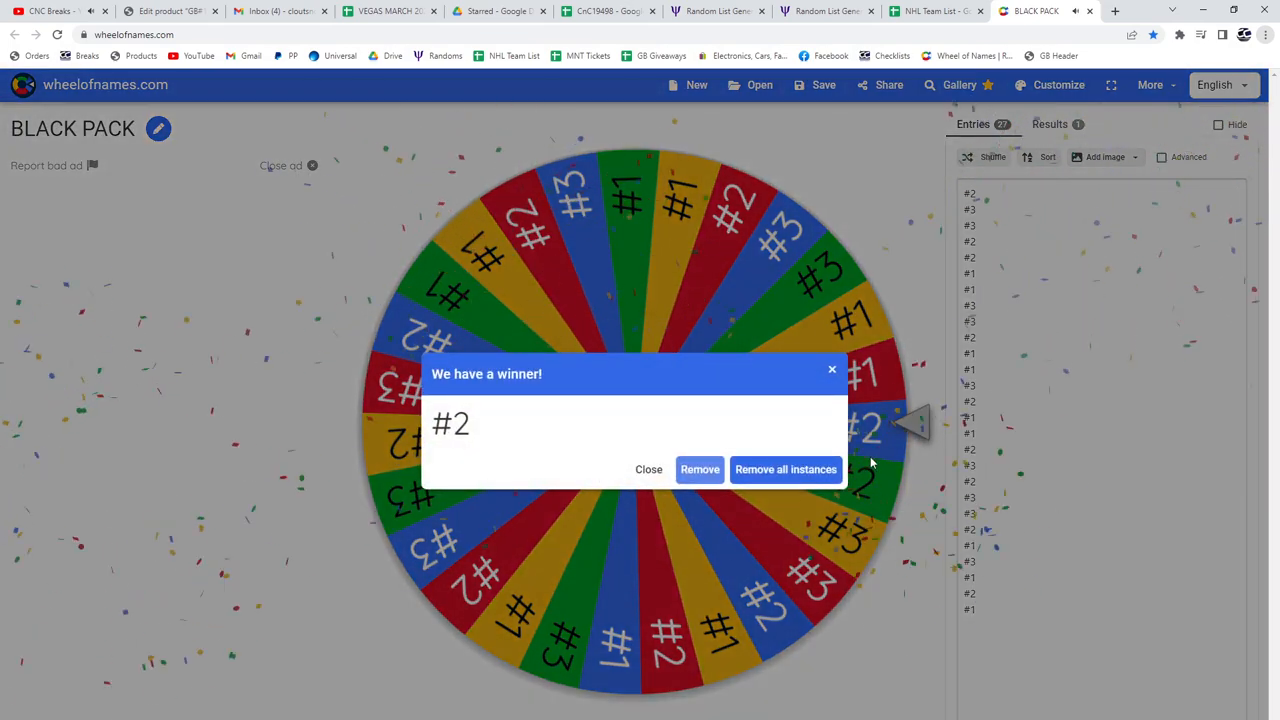